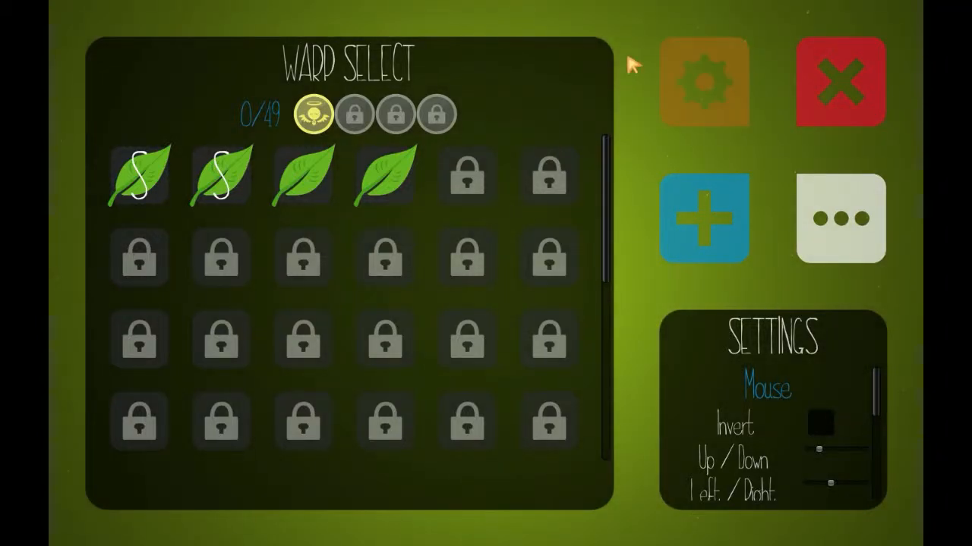
mouse_move(624, 79)
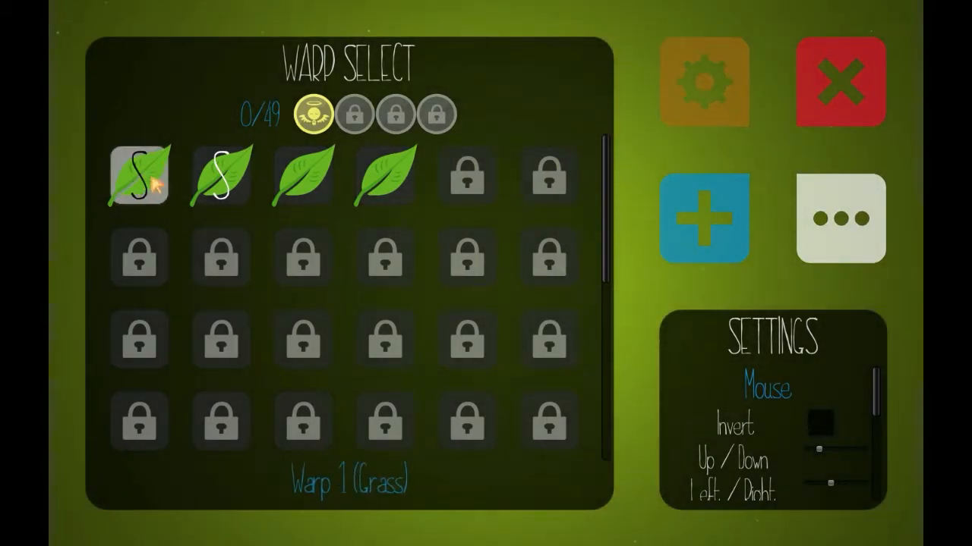
- Start the first Grass warp and shoot the glowing target, reaching score 10 with two arrows left
left_click(140, 175)
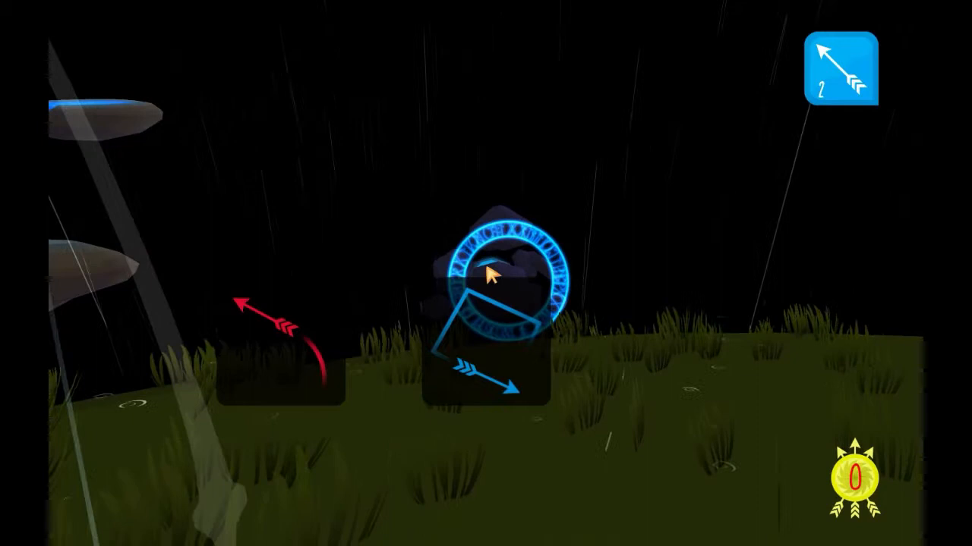
left_click(494, 274)
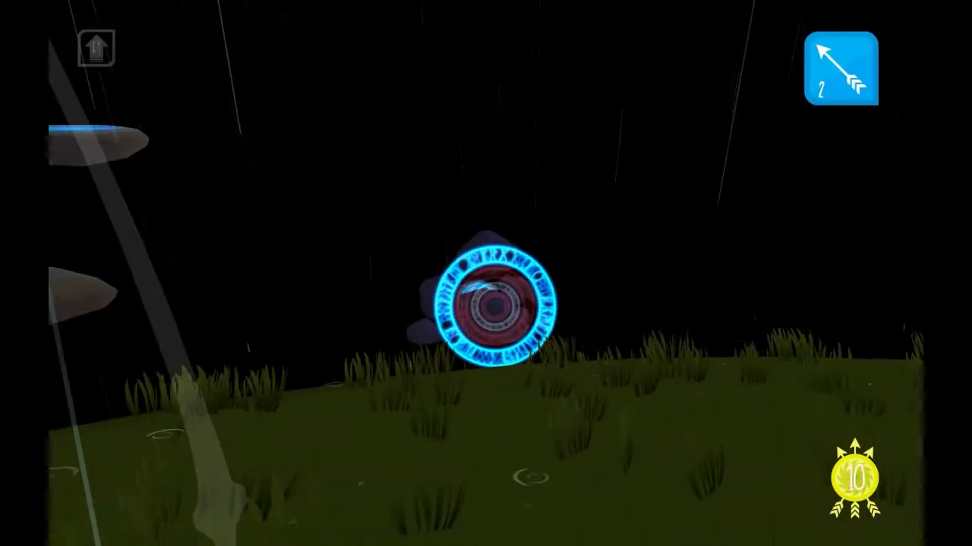